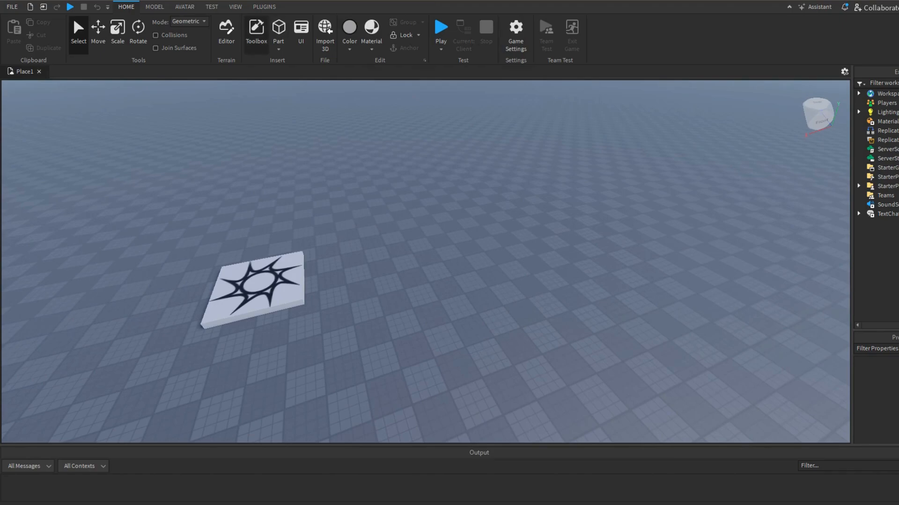
Step: Show My Models in the Toolbox Inventory tab and scroll through the saved models
left_click(255, 31)
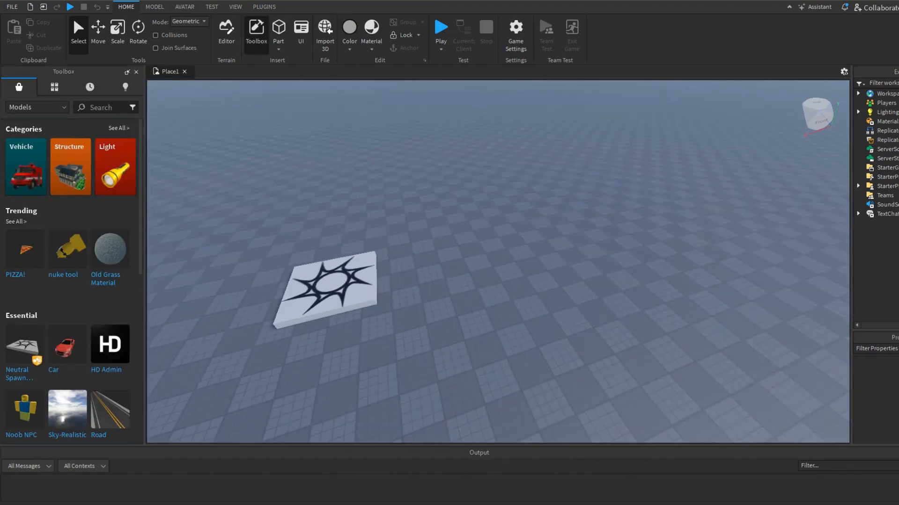
left_click(53, 87)
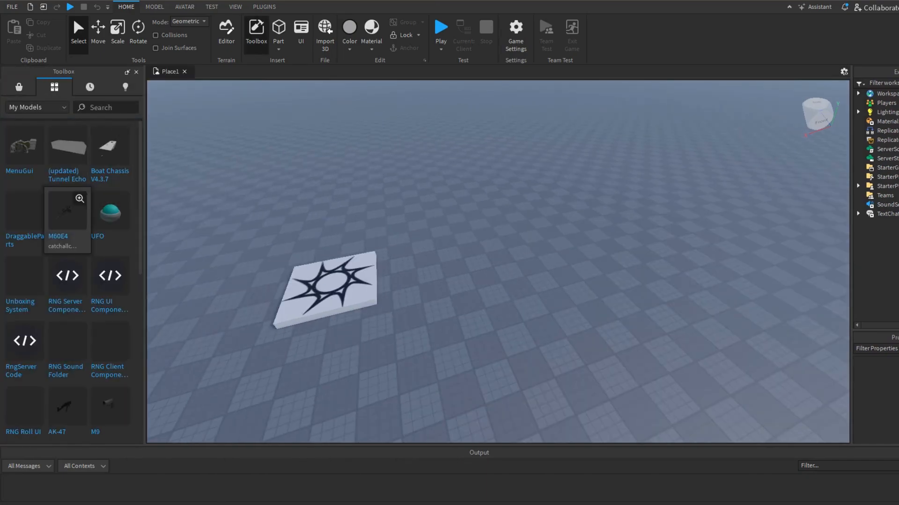
scroll("down", 3)
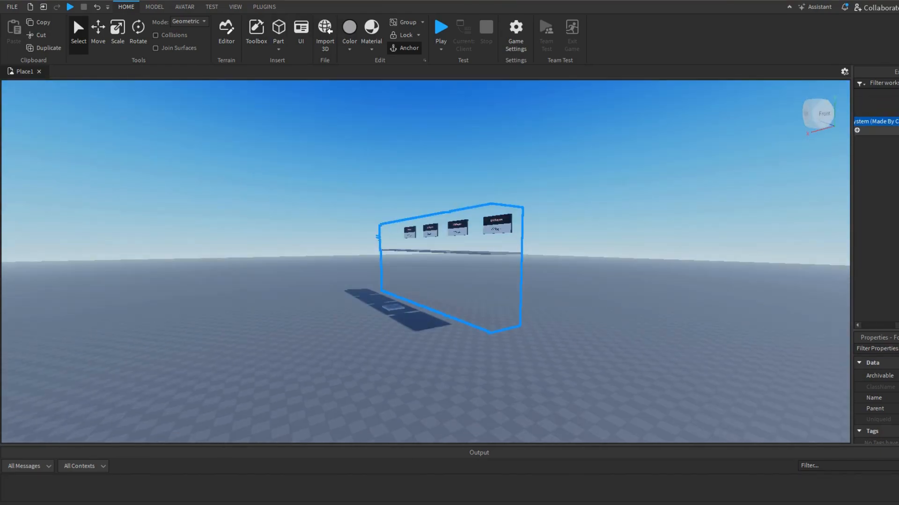
Step: Ungroup the queue model, sorting its folders into Workspace, ReplicatedStorage, ServerScriptService and StarterGui
left_click(859, 93)
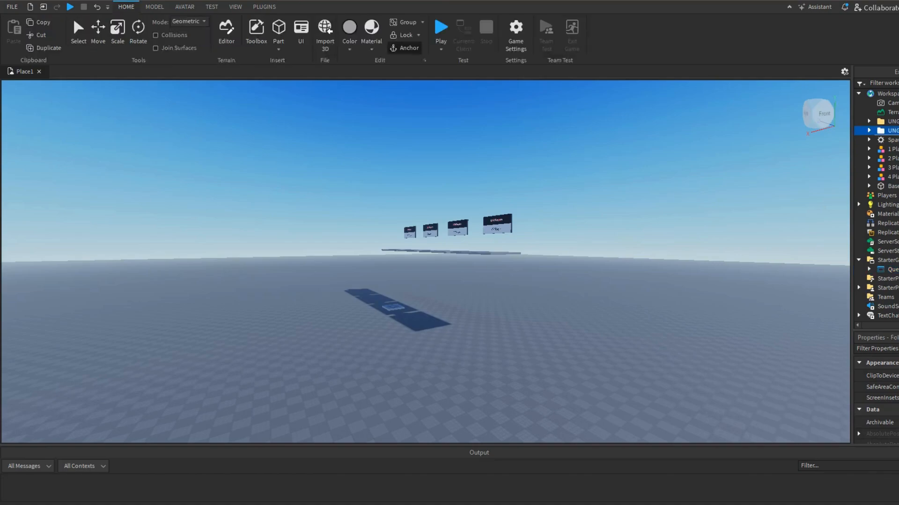
left_click(891, 242)
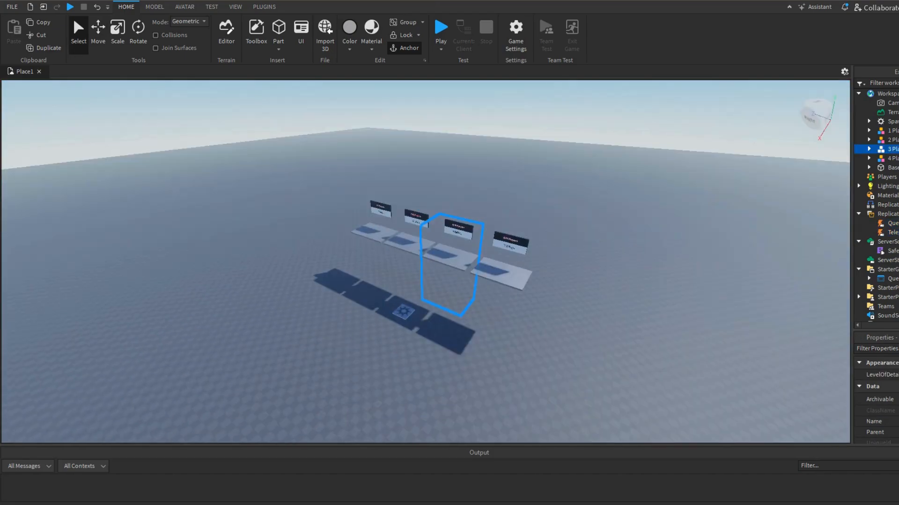
left_click(98, 29)
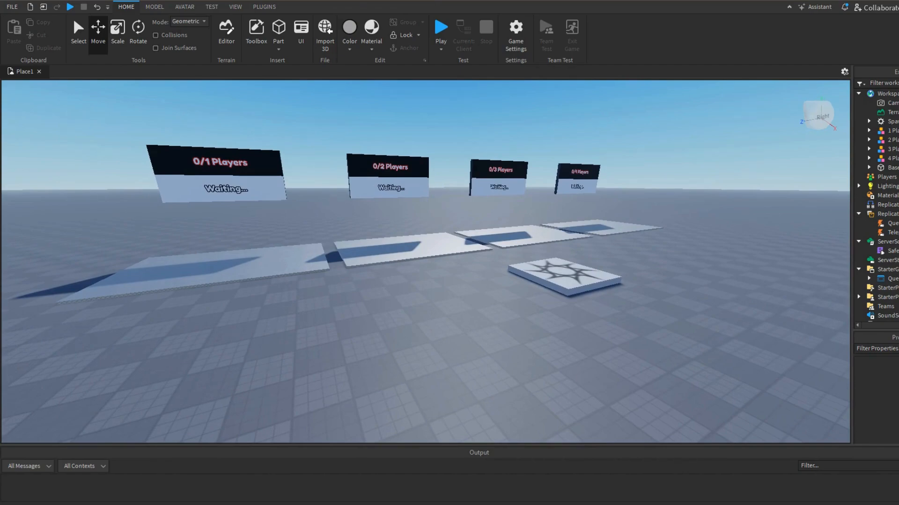
left_click(440, 27)
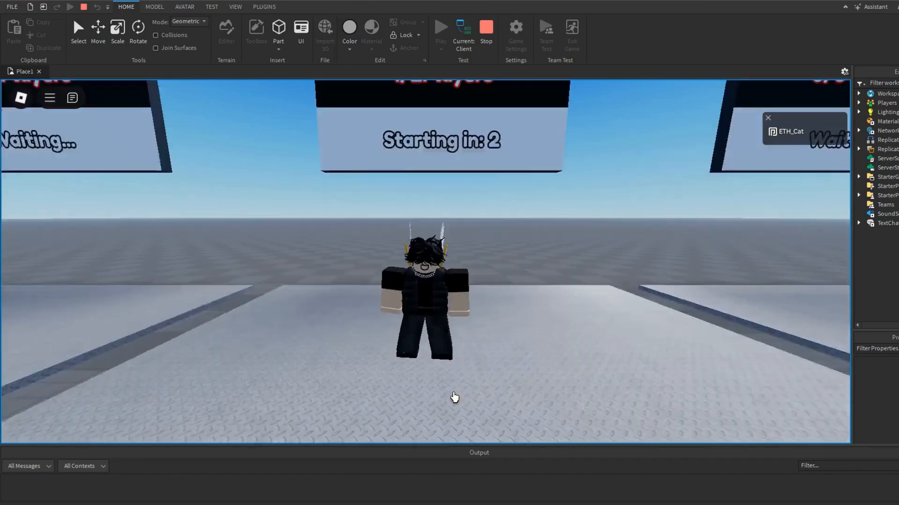
left_click(485, 27)
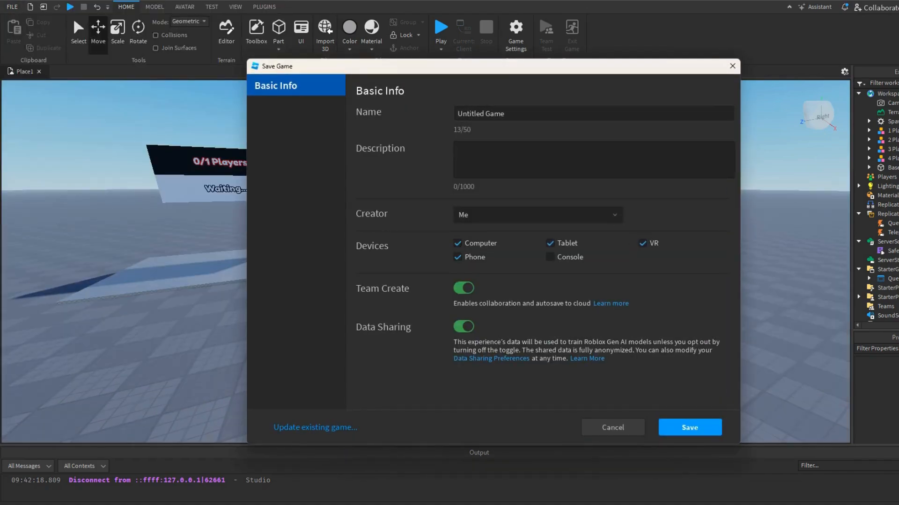
Step: Enter 'Subscribe!' as the game name in the Save Game dialog and save
type("Subscribe!")
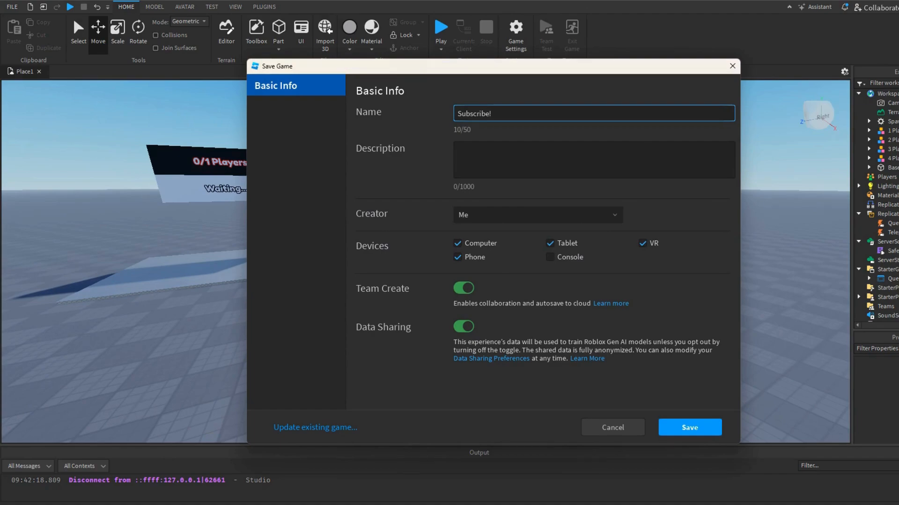
left_click(689, 427)
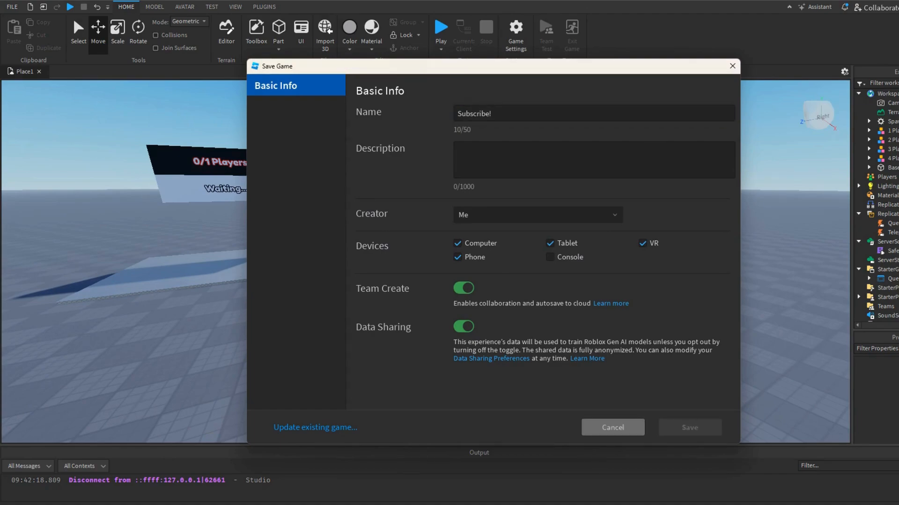
left_click(688, 427)
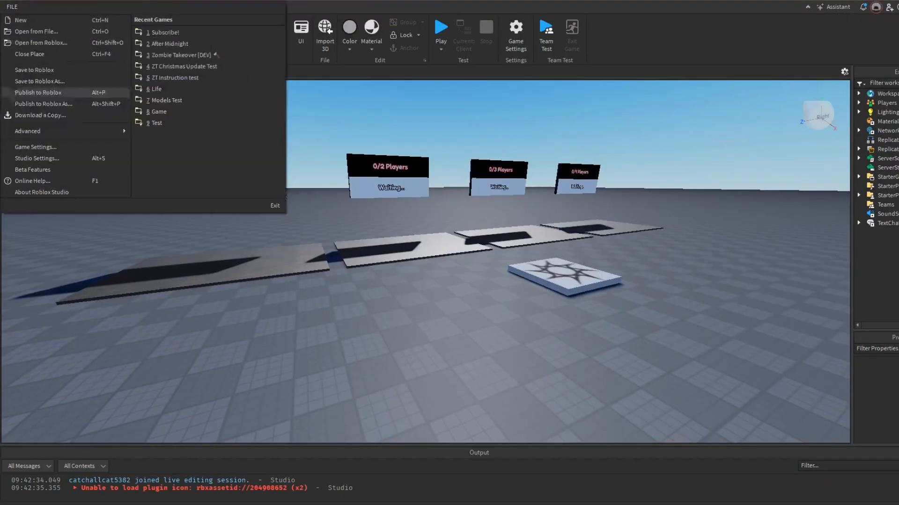
Step: Open Game Settings and check the Security page's HTTP, API and teleport permissions
left_click(36, 146)
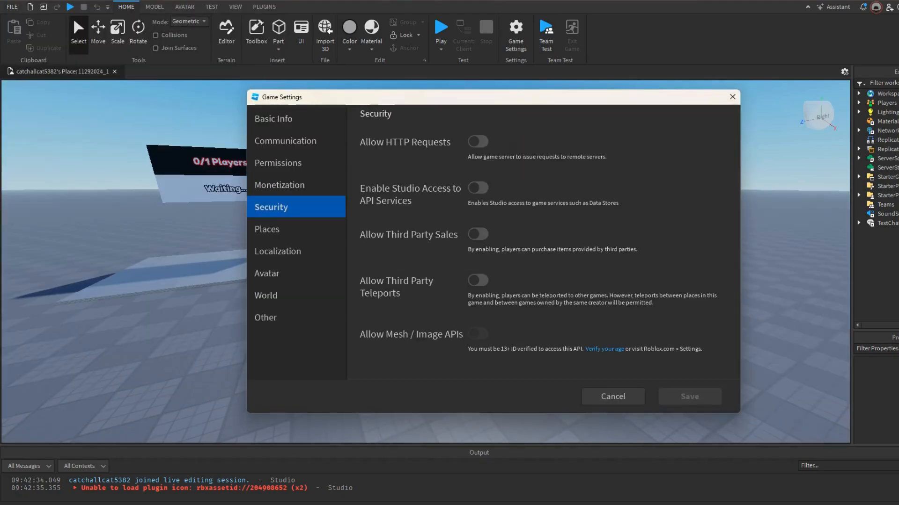
left_click(478, 234)
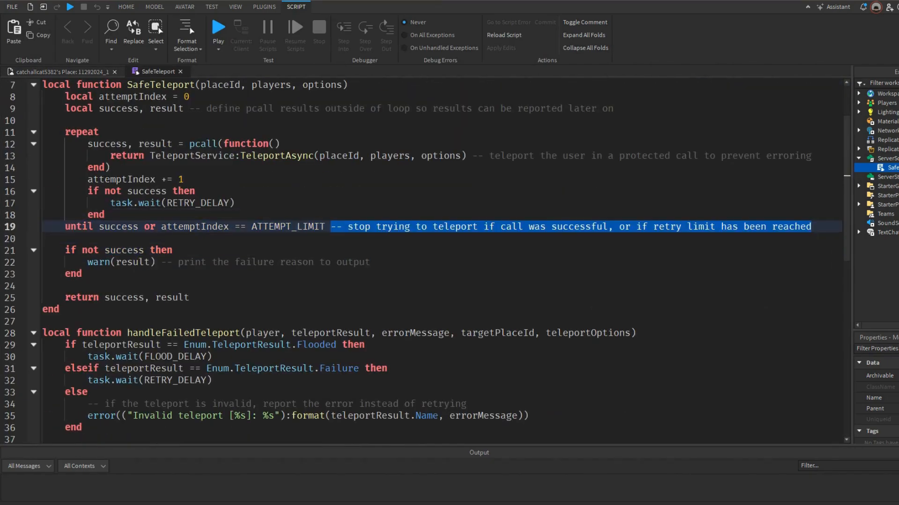
Step: Close the SafeTeleport tab, collapse ServerScriptService, and expand StarterGui > Queue
left_click(125, 6)
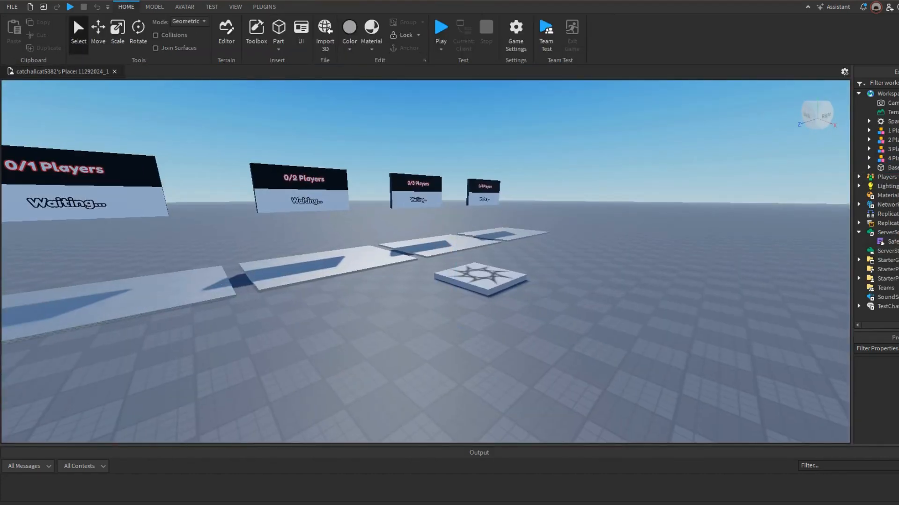
left_click(859, 223)
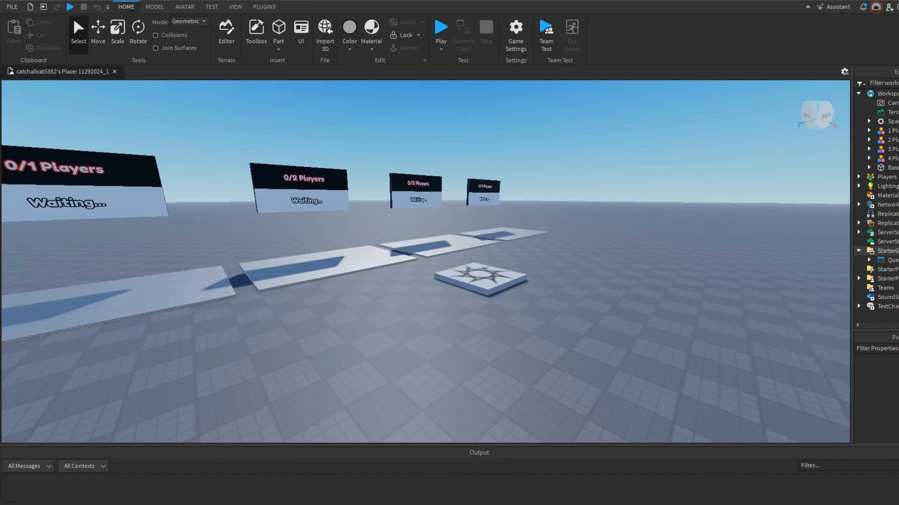
left_click(289, 6)
type("vi")
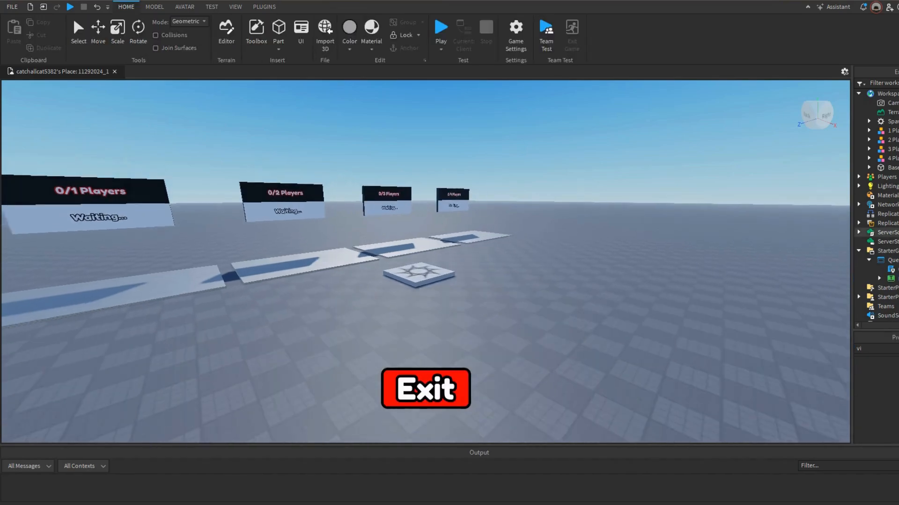
Step: Select the Queue GUI's Exit button and uncheck its Visible property
left_click(289, 6)
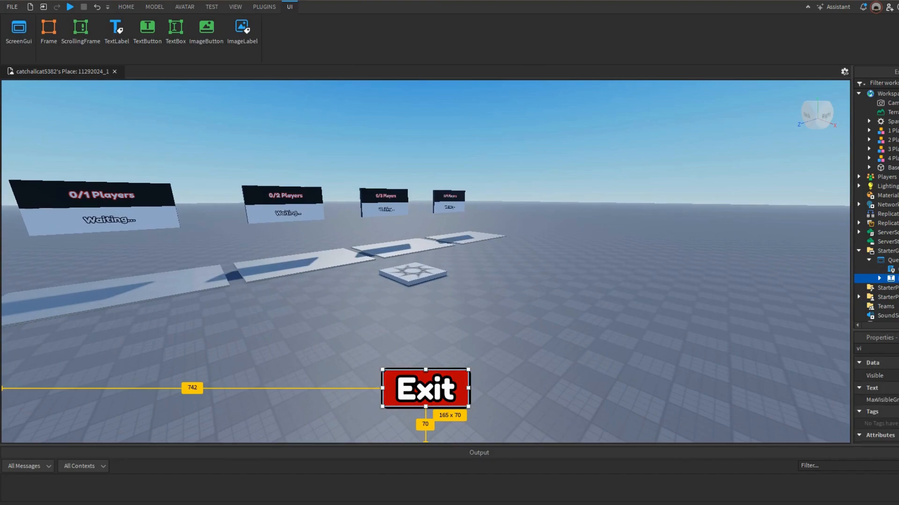
left_click(860, 375)
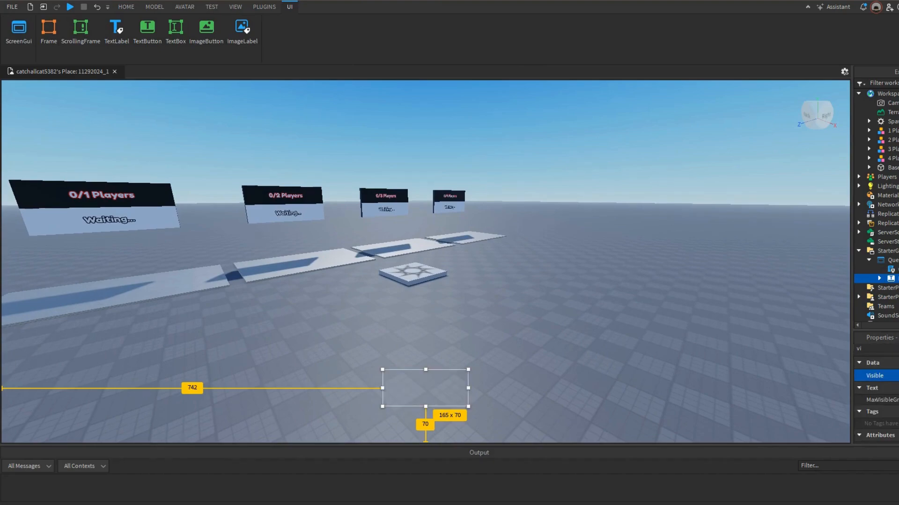
left_click(146, 71)
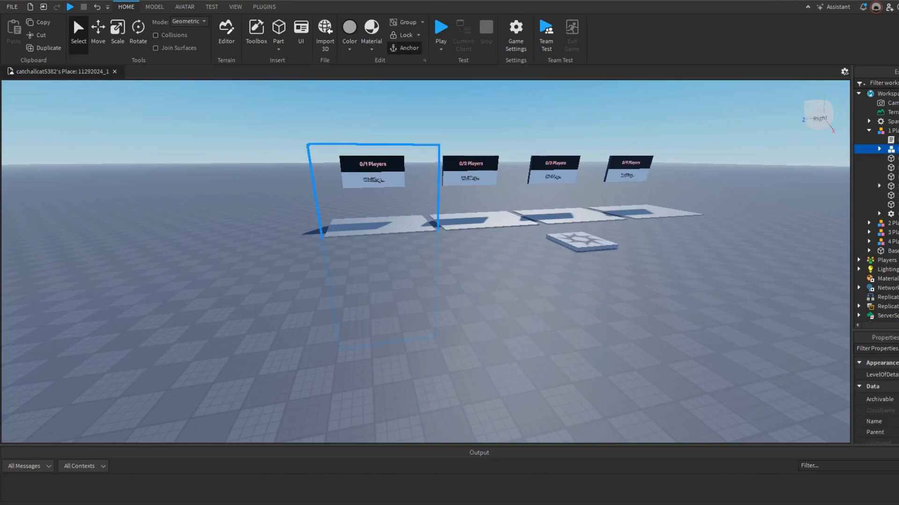
Step: Edit the ElevatorServer countdown length by typing 0, then close the script
left_click(155, 71)
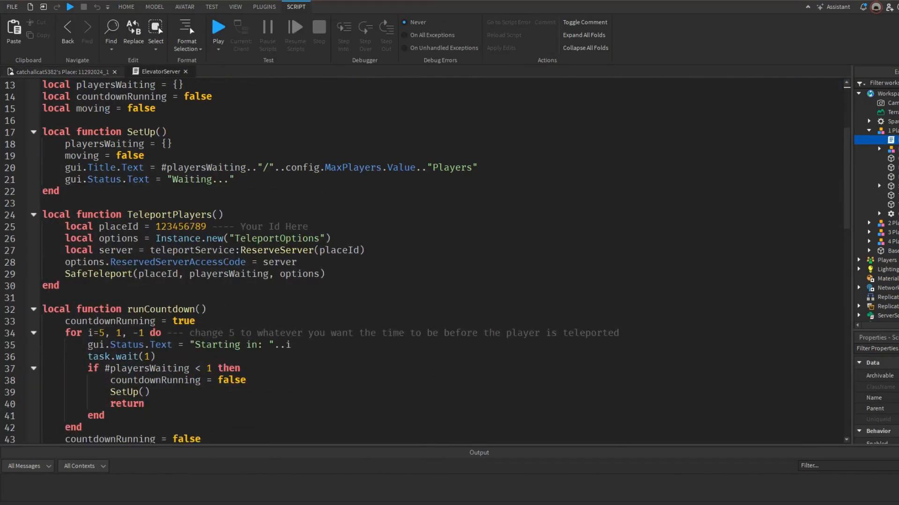
double_click(161, 309)
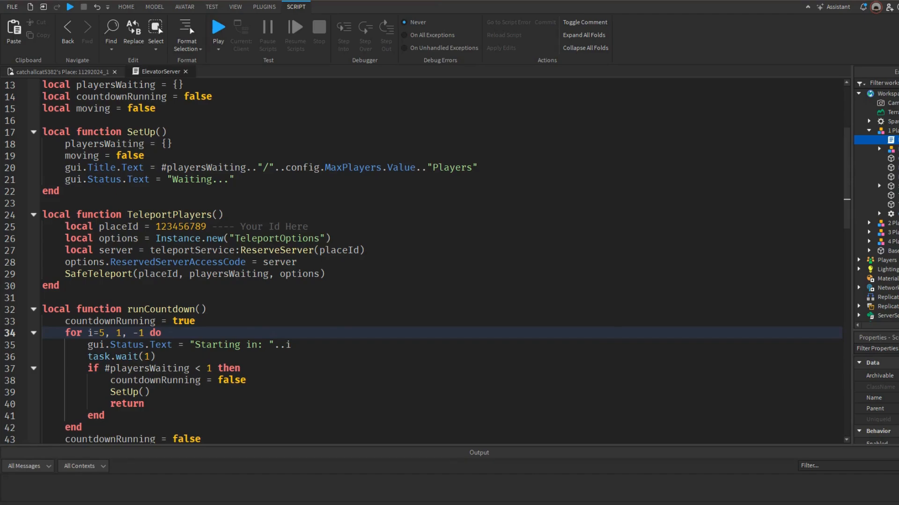
type("0")
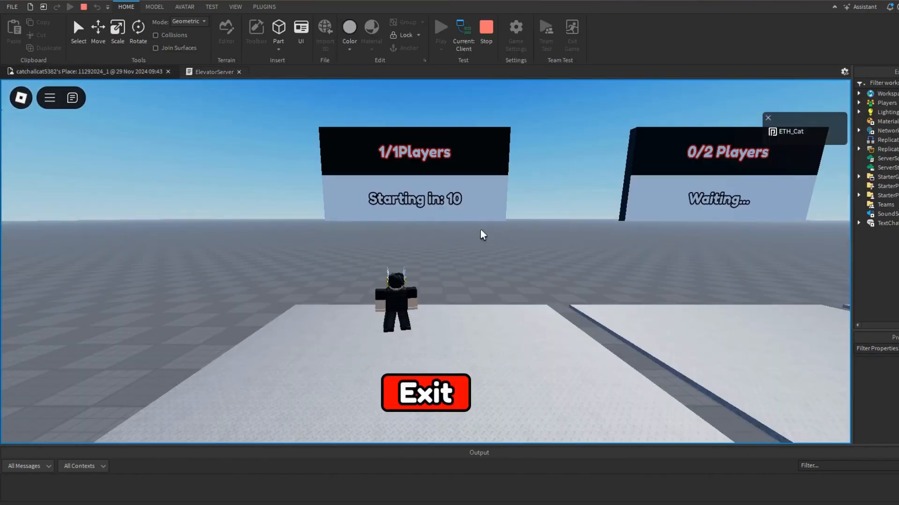
left_click(485, 26)
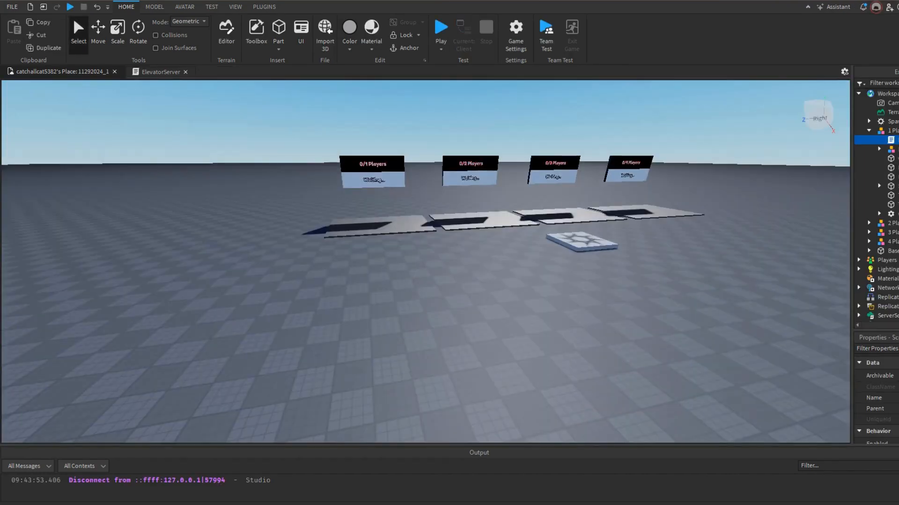
left_click(160, 71)
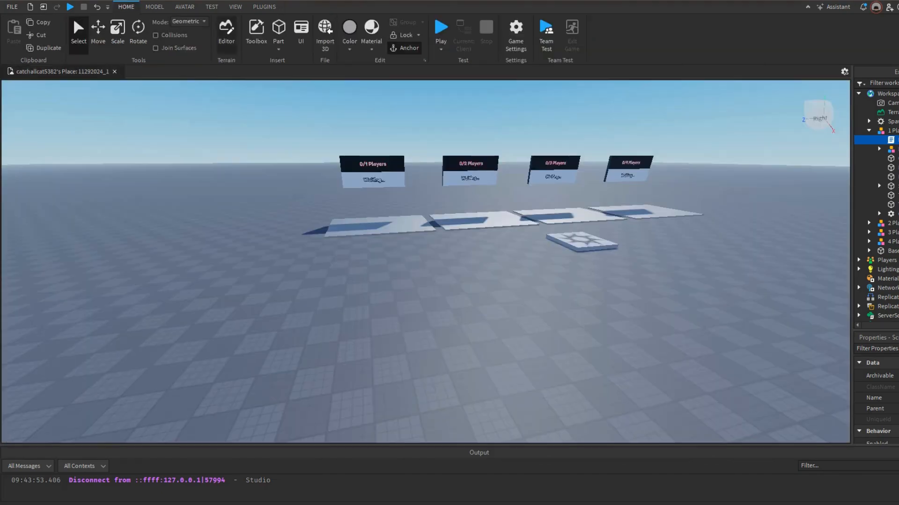
Step: Add a second place in the Asset Manager's Places folder and open it
left_click(211, 7)
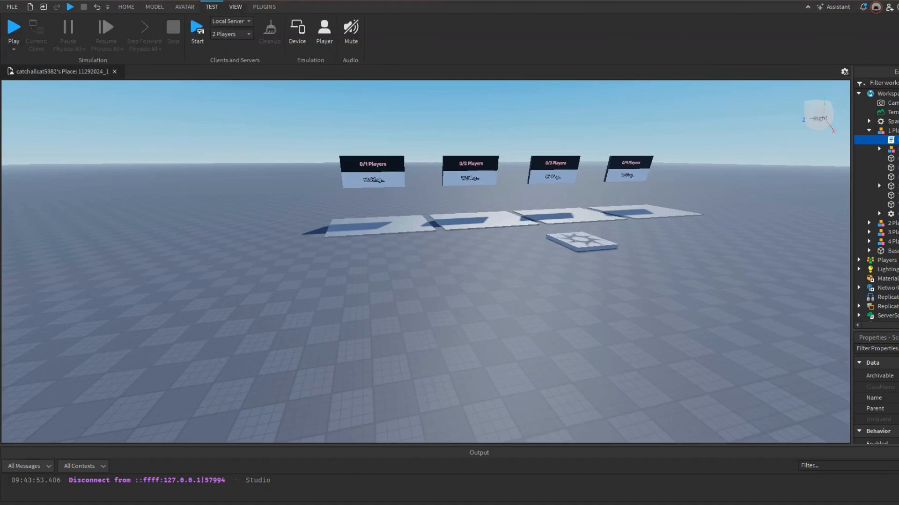
left_click(234, 6)
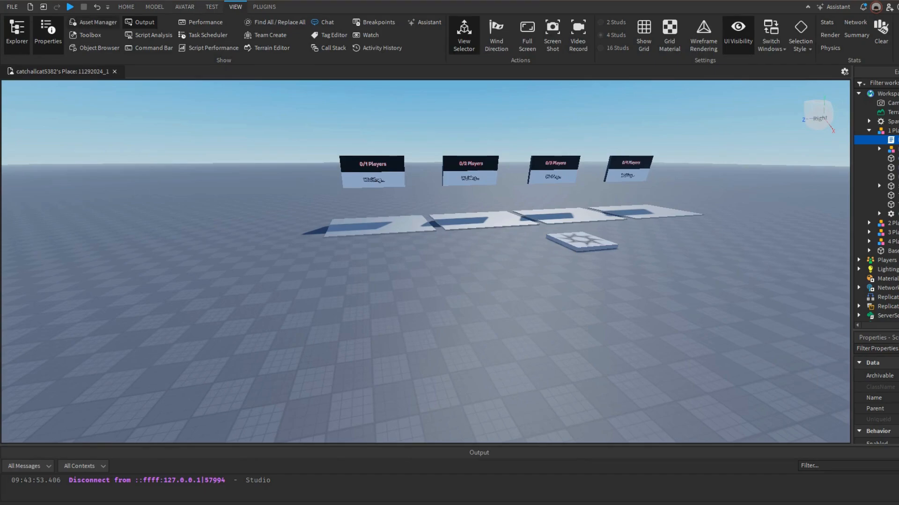
left_click(98, 22)
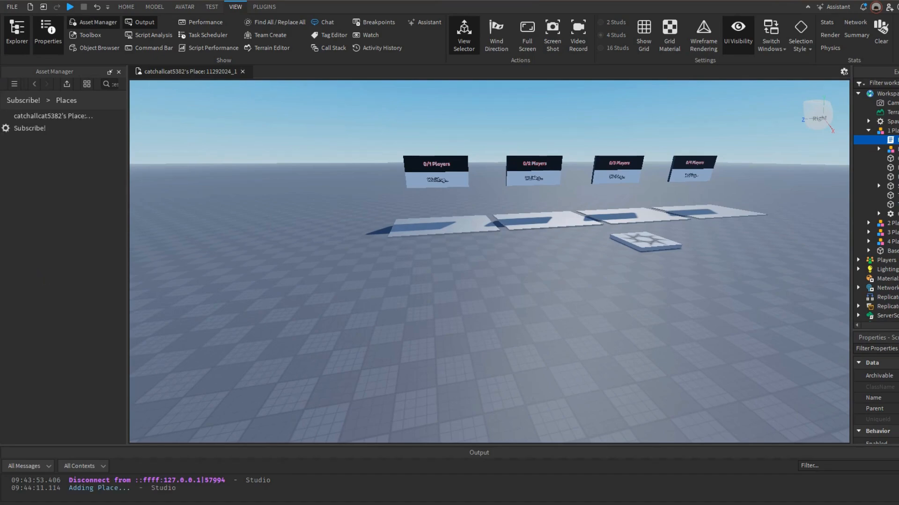
left_click(29, 128)
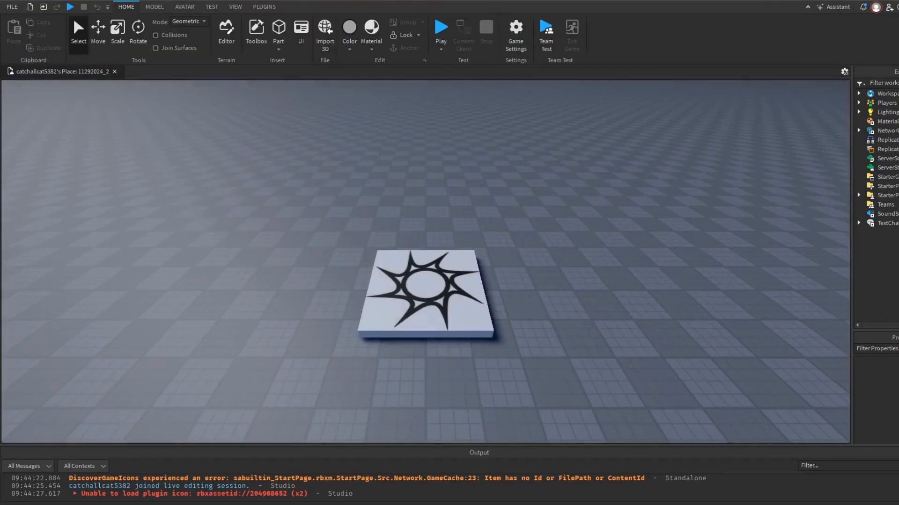
left_click(439, 27)
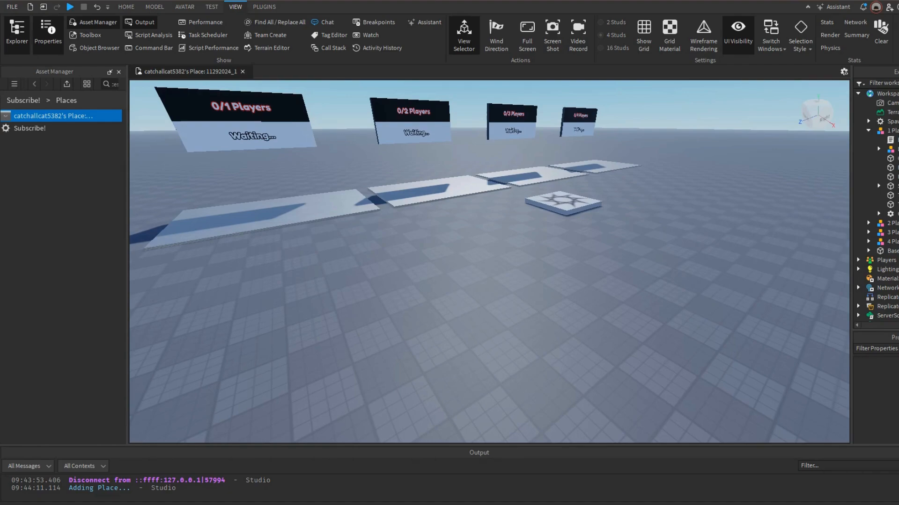
Step: Open and close Studio Settings in the new place, then open the lobby's ElevatorServer script
left_click(11, 6)
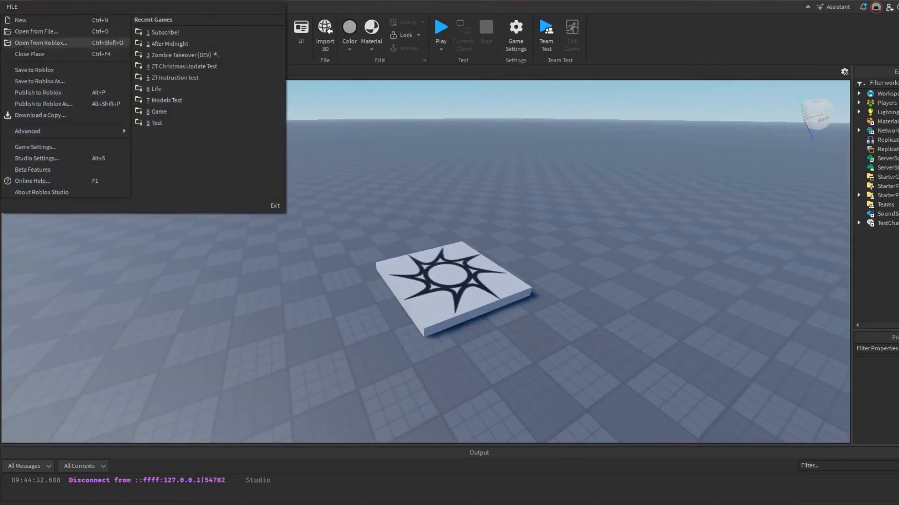
left_click(37, 159)
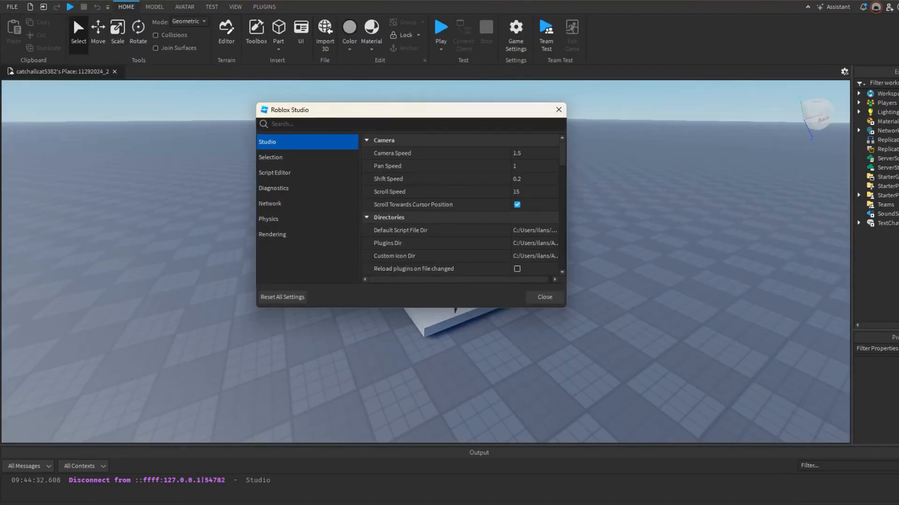
left_click(543, 297)
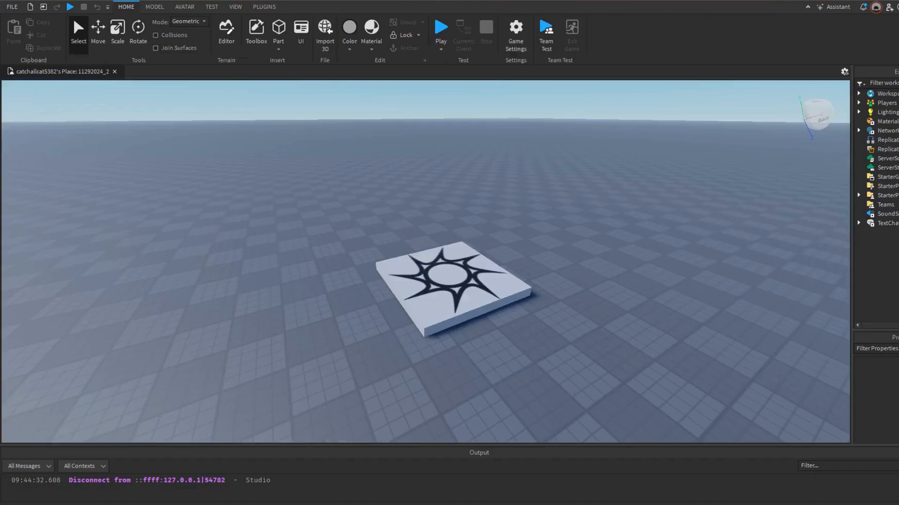
left_click(234, 6)
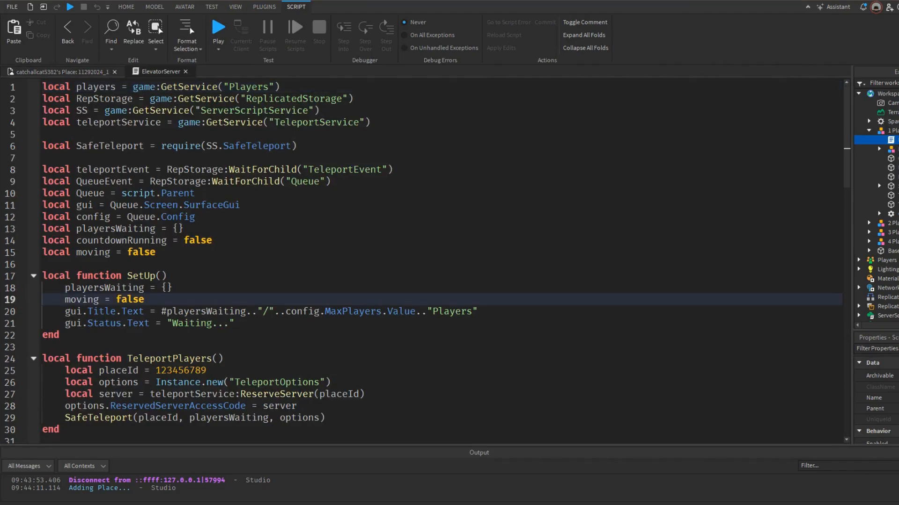
Step: Scroll through the ElevatorServer teleport code, then close its tab
scroll("down", 3)
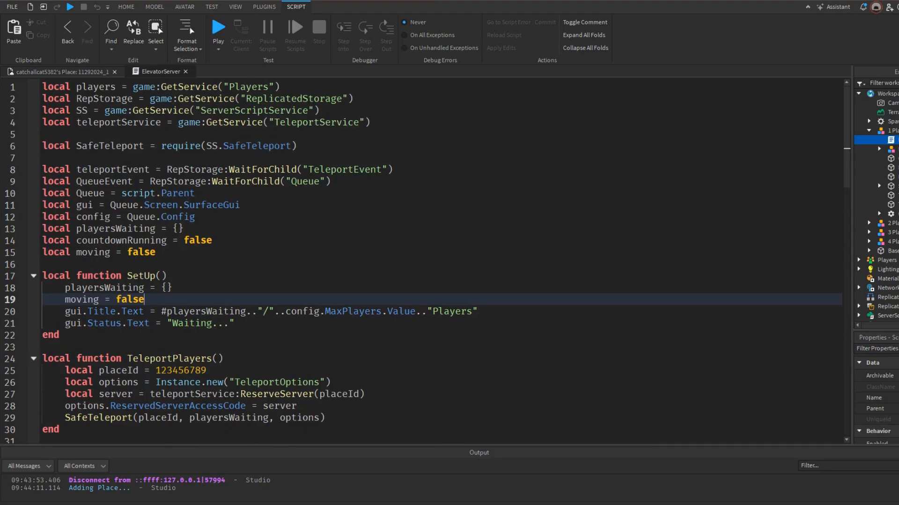
left_click(235, 6)
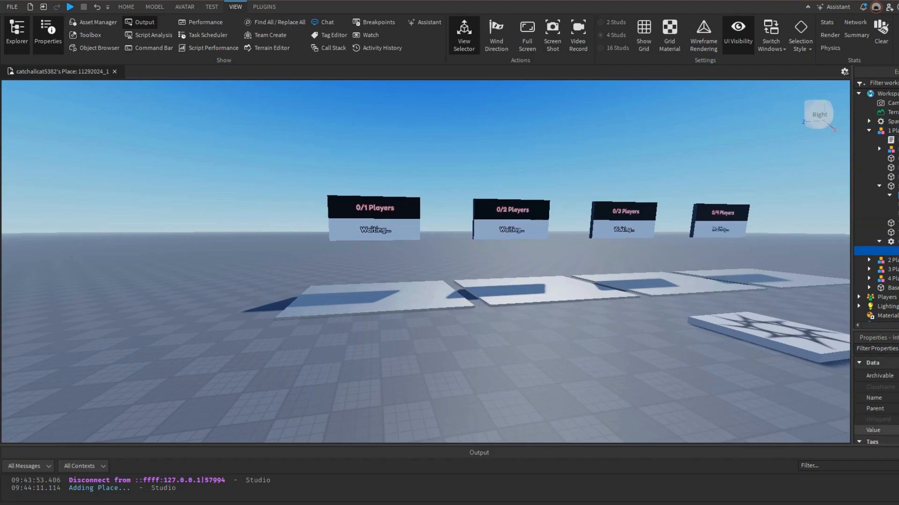
left_click(872, 431)
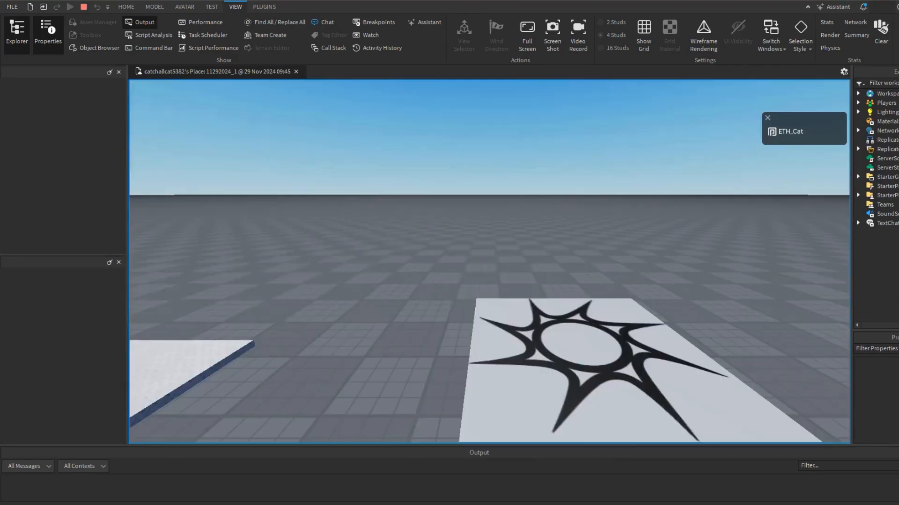
left_click(69, 6)
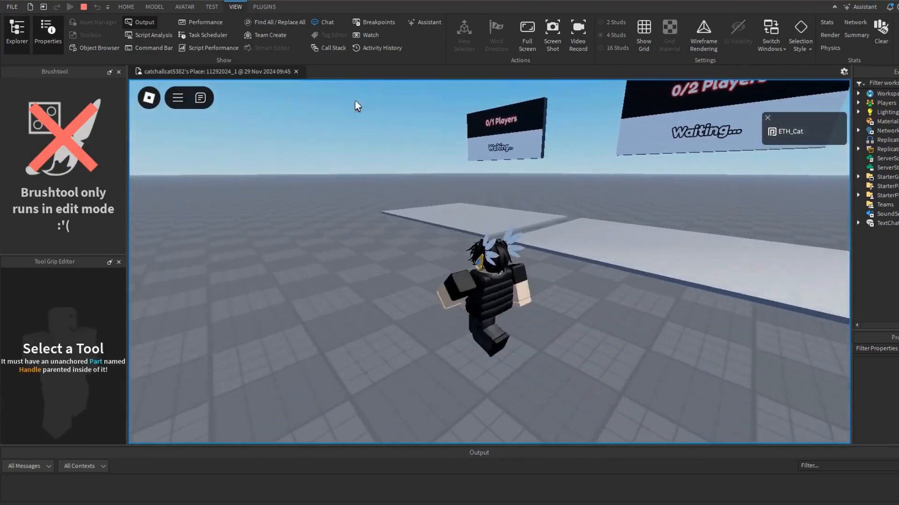
left_click(84, 6)
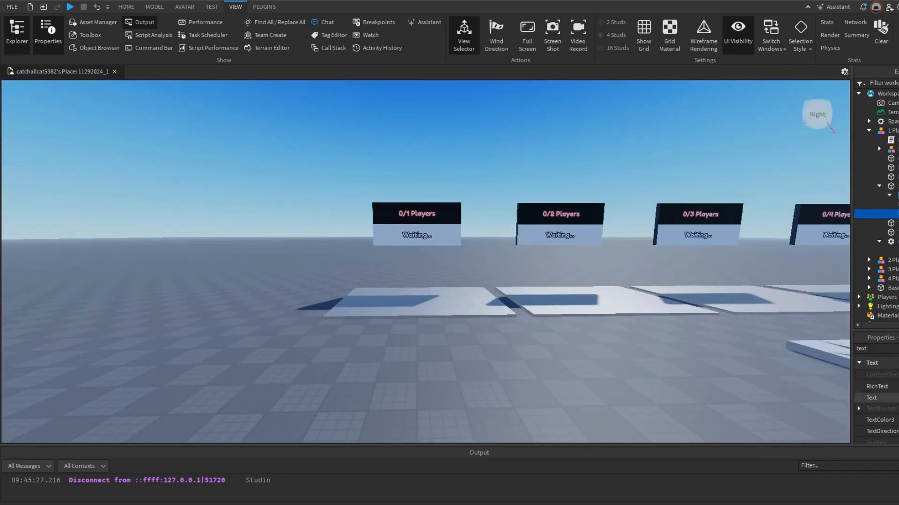
Step: Set the first board's Text to '0/5 Players' and playtest to see its 'Starting in: 3' countdown
left_click(871, 397)
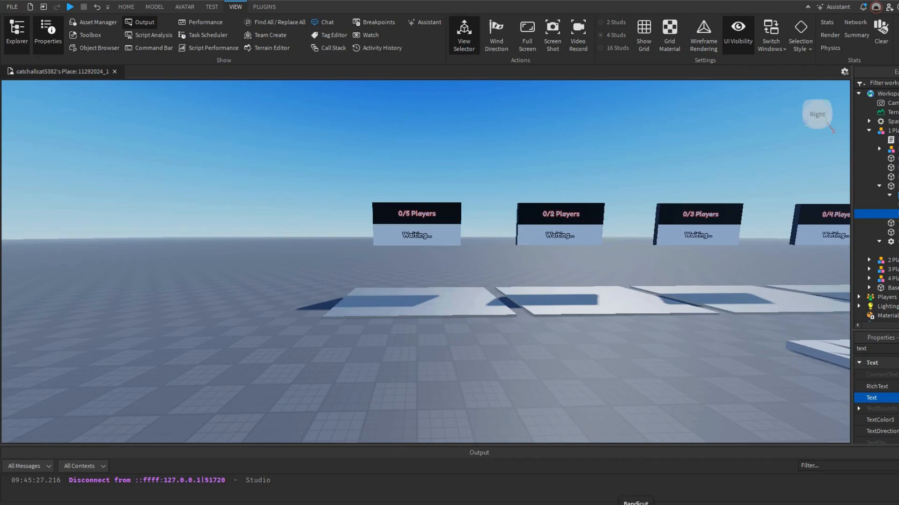
left_click(69, 6)
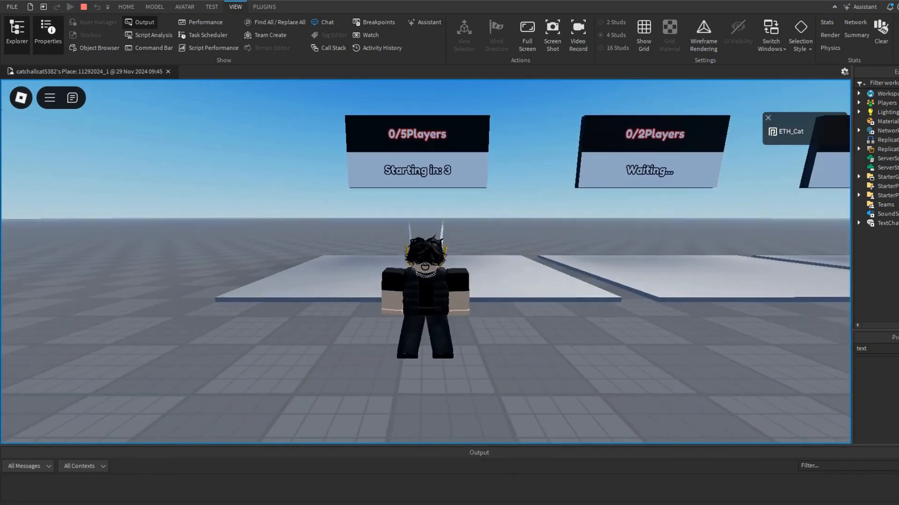
left_click(84, 6)
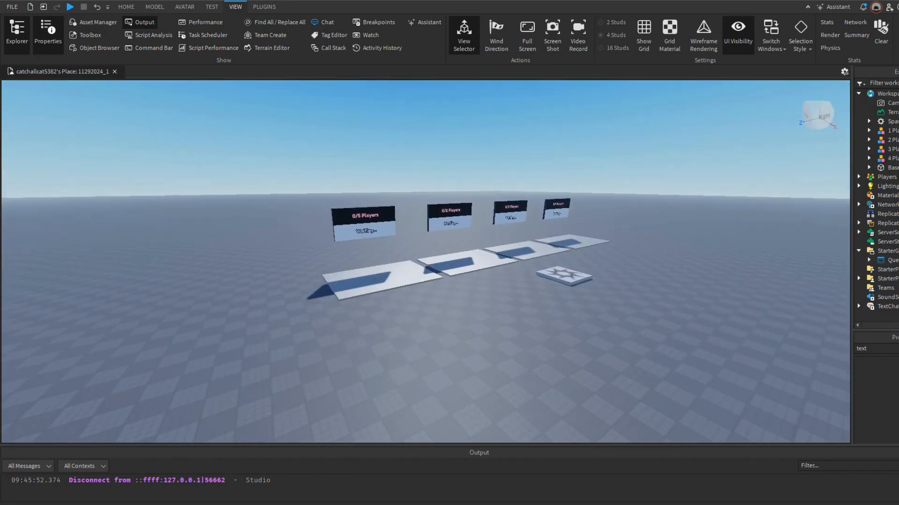
left_click(69, 6)
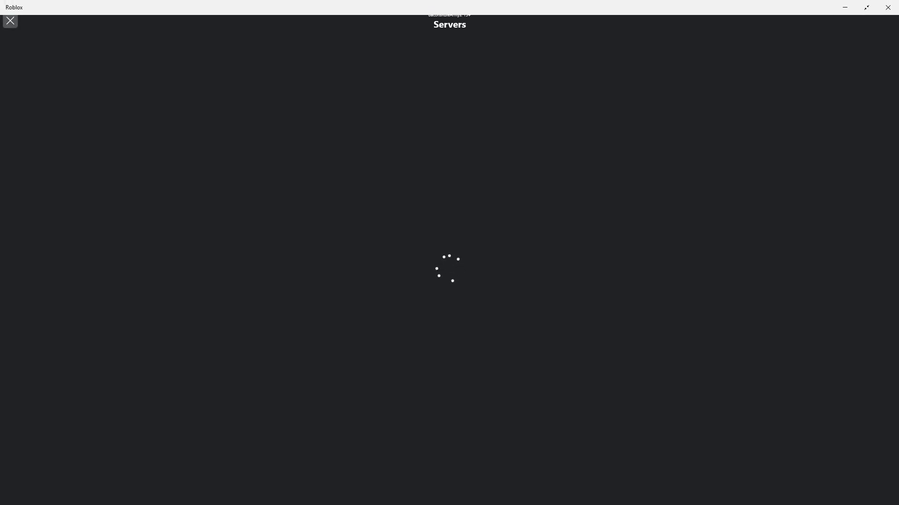
Step: Close the servers list and launch the friend's 'Subscribe!' experience from its game page
left_click(10, 21)
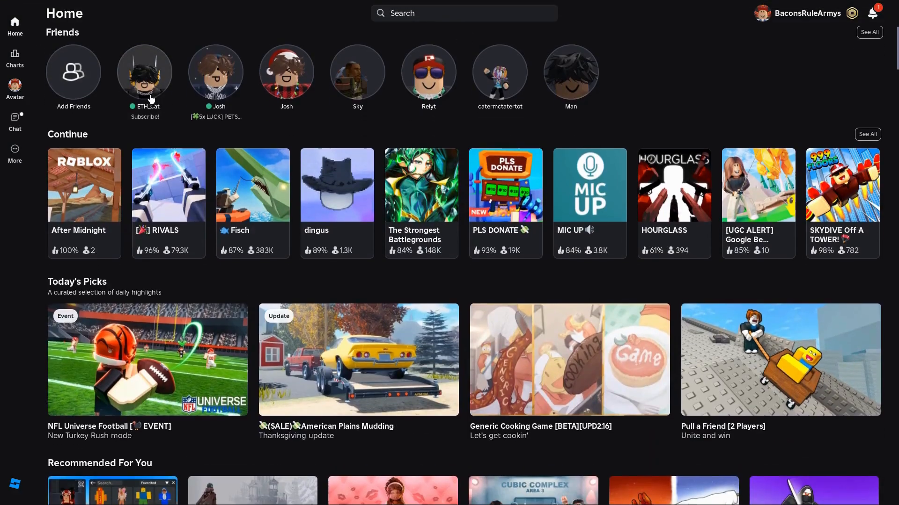
left_click(145, 71)
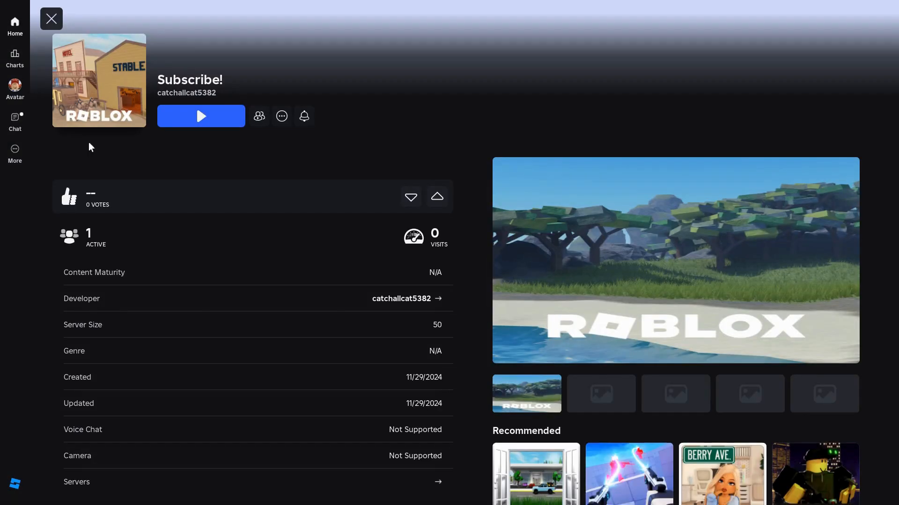
left_click(200, 115)
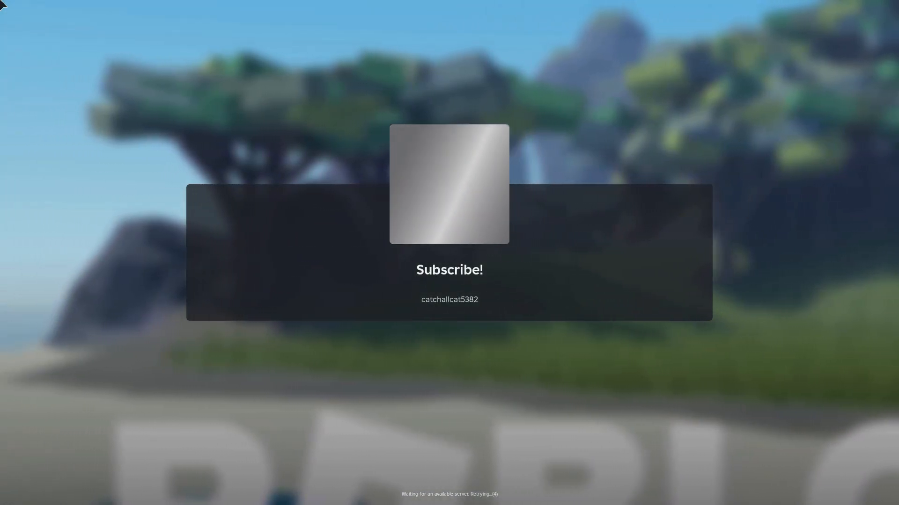